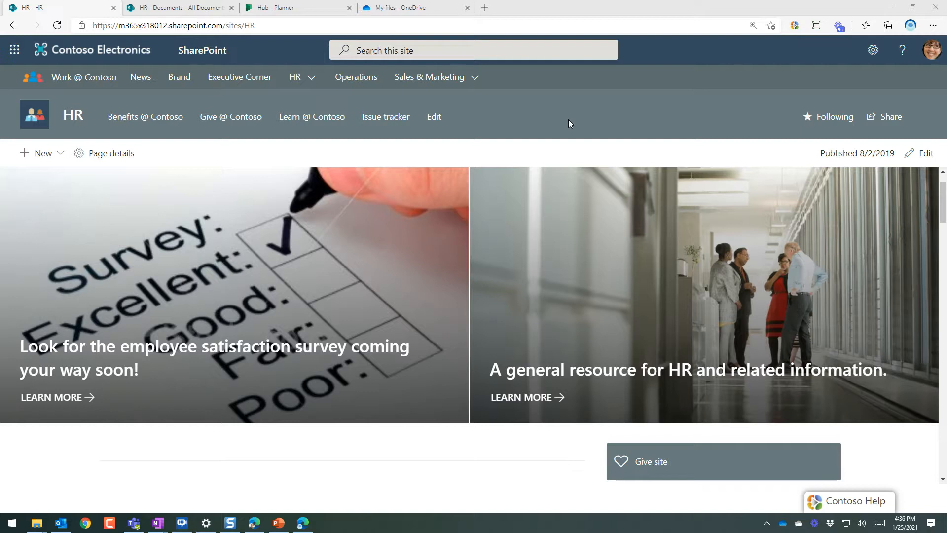
Start the 'Tour a SharePoint team site - contoso' guided tour from the Contoso Help panel.
left_click(148, 25)
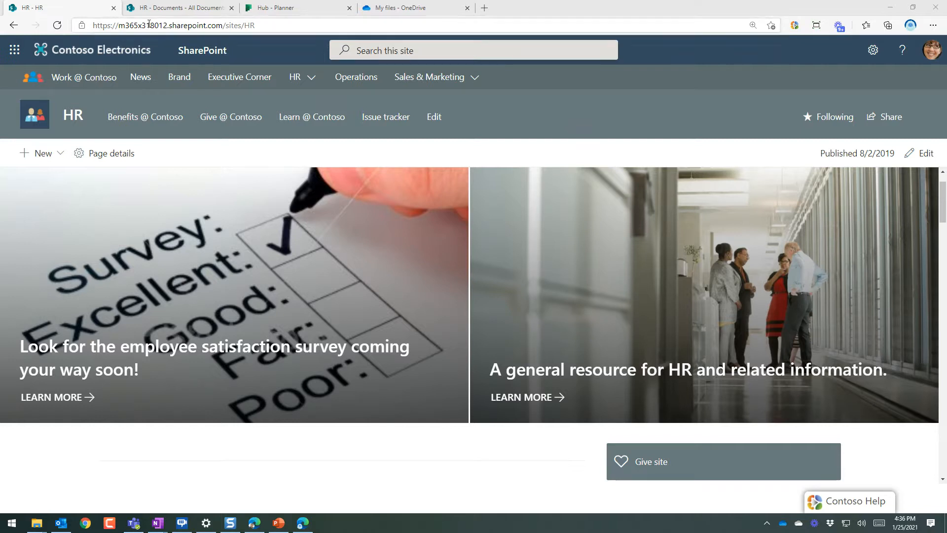
left_click(179, 7)
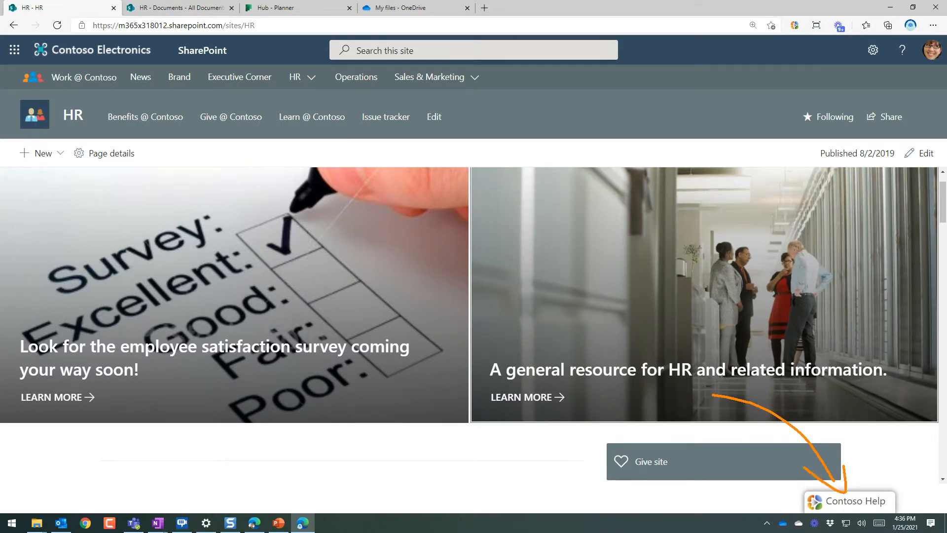
mouse_move(850, 509)
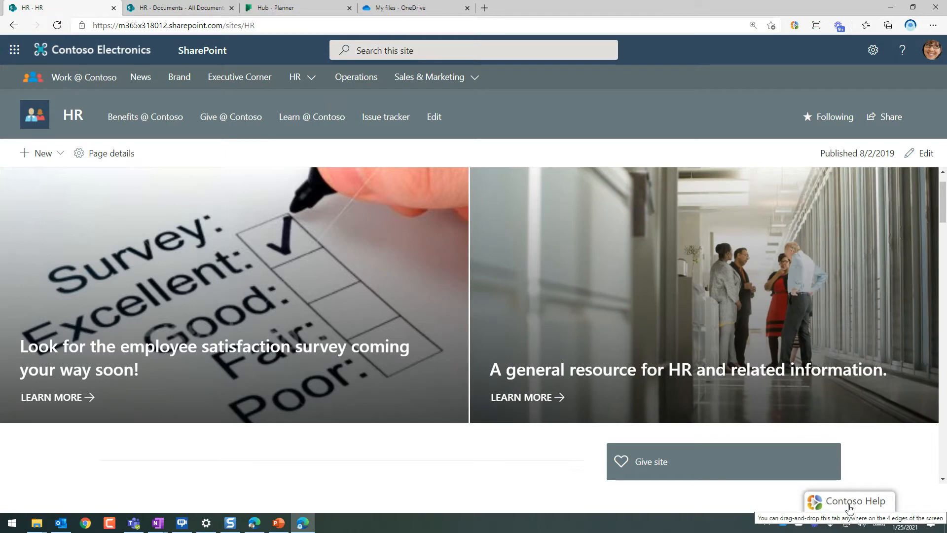
left_click(848, 501)
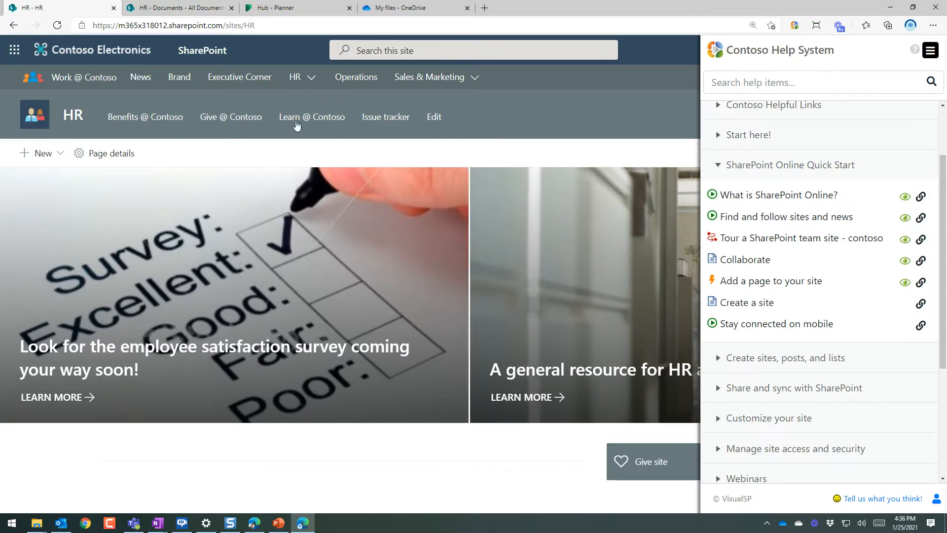
mouse_move(801, 237)
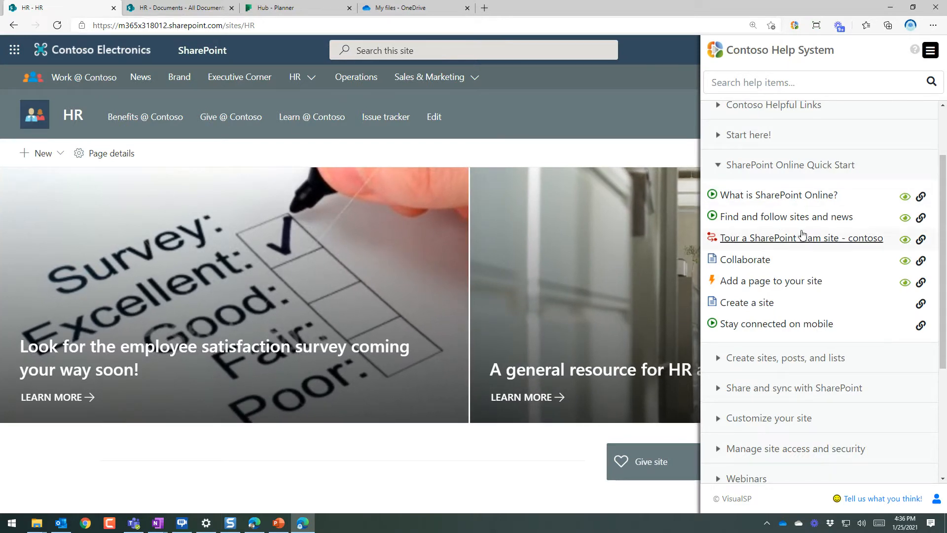
mouse_move(801, 238)
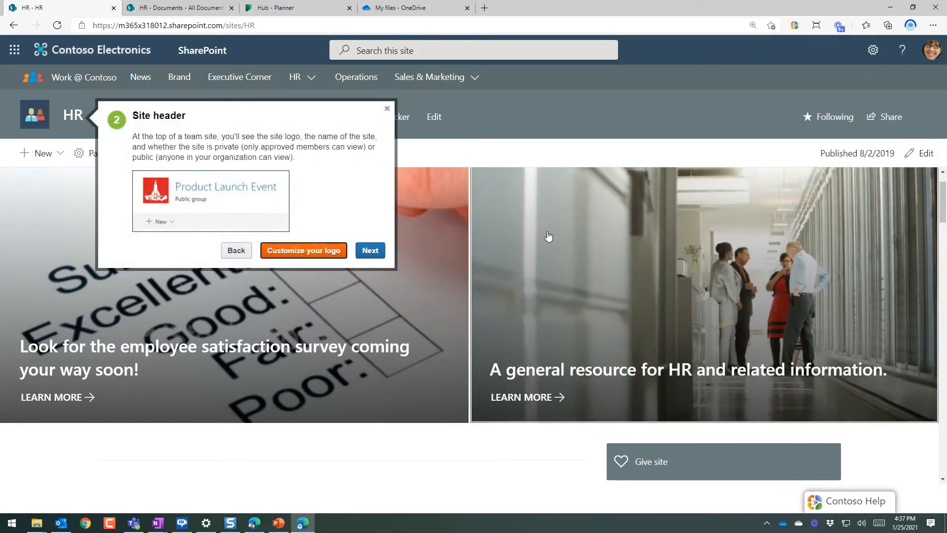
Review the 'Customize your logo' article, leave the tour and show 'What is SharePoint Online?'.
left_click(303, 250)
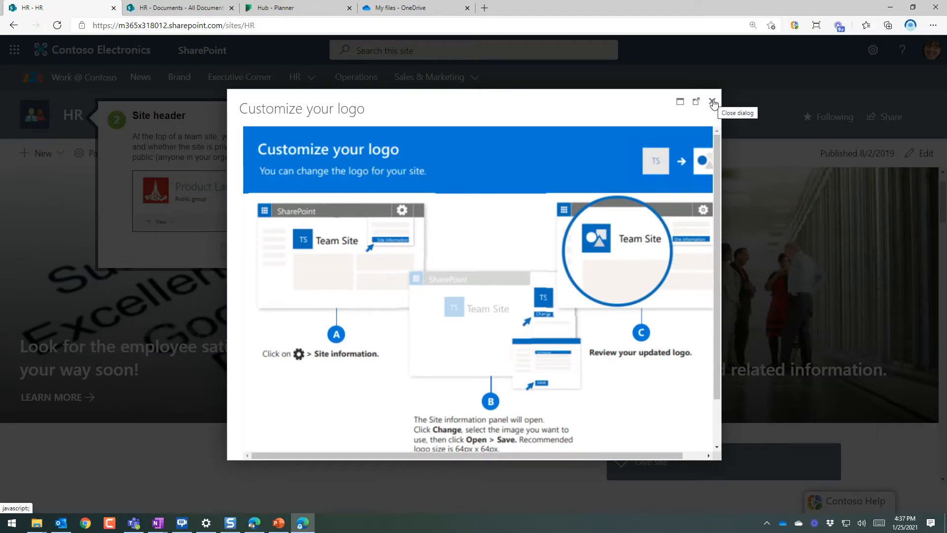
left_click(713, 101)
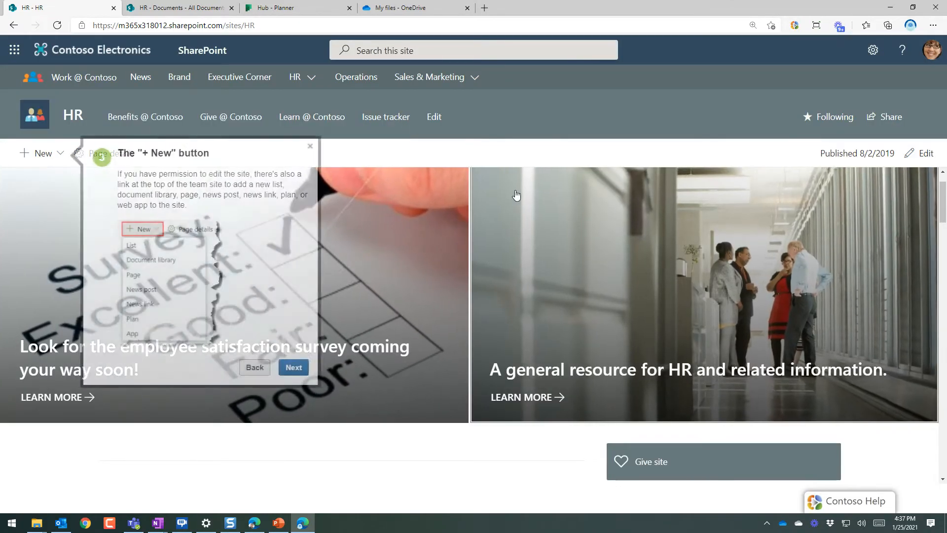
left_click(310, 146)
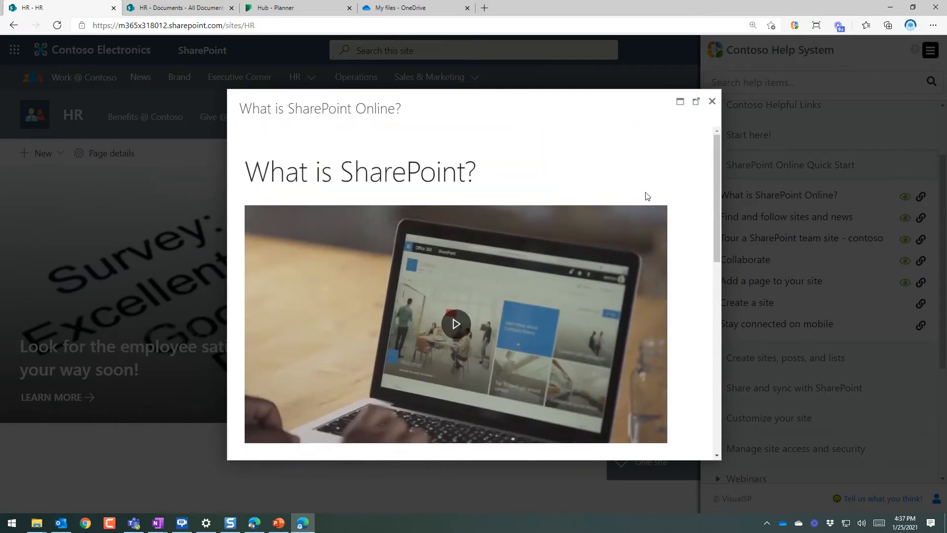
Close the SharePoint video, read the 'Create a site' article and return to the topics list.
left_click(712, 101)
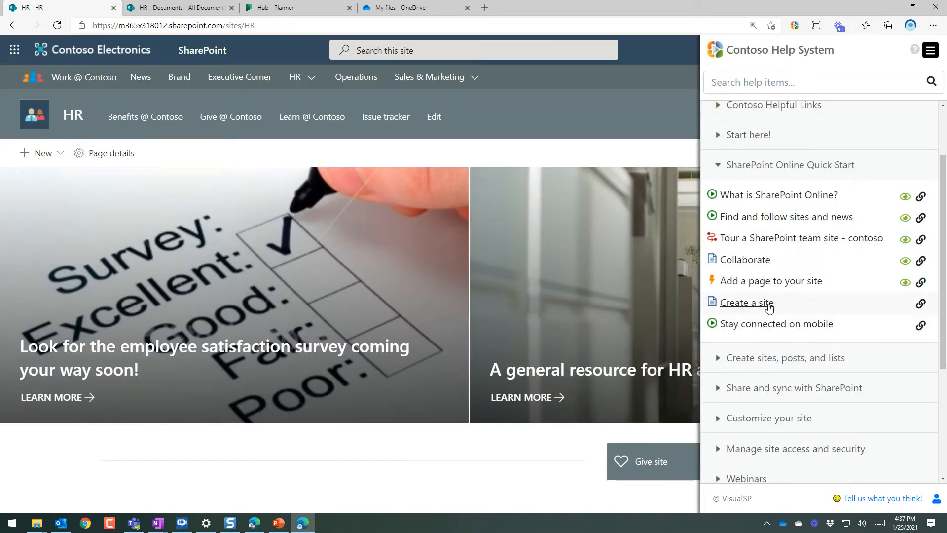
left_click(747, 303)
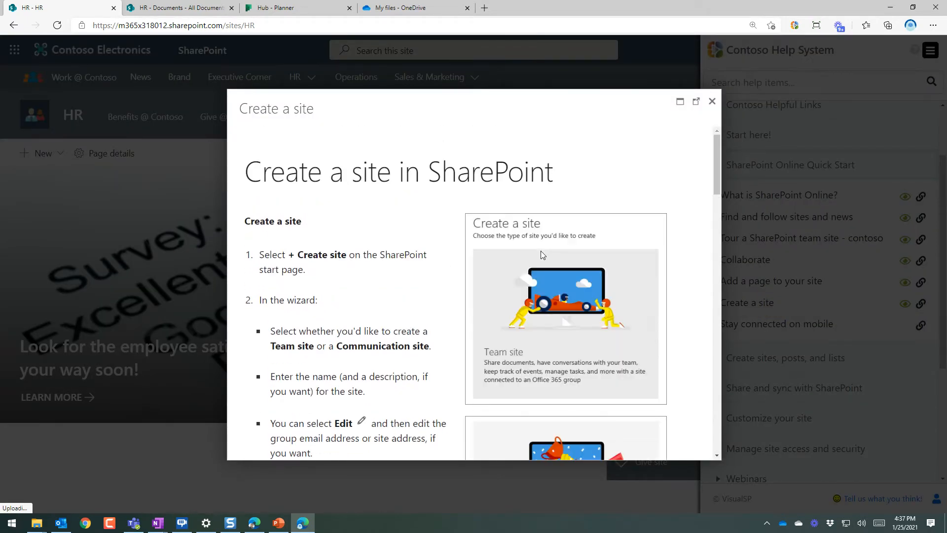
mouse_move(574, 217)
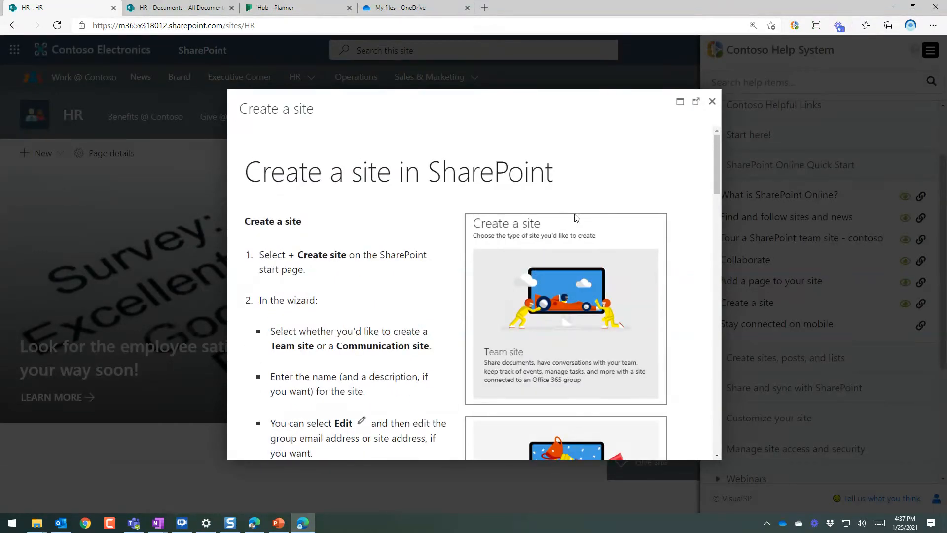
mouse_move(712, 100)
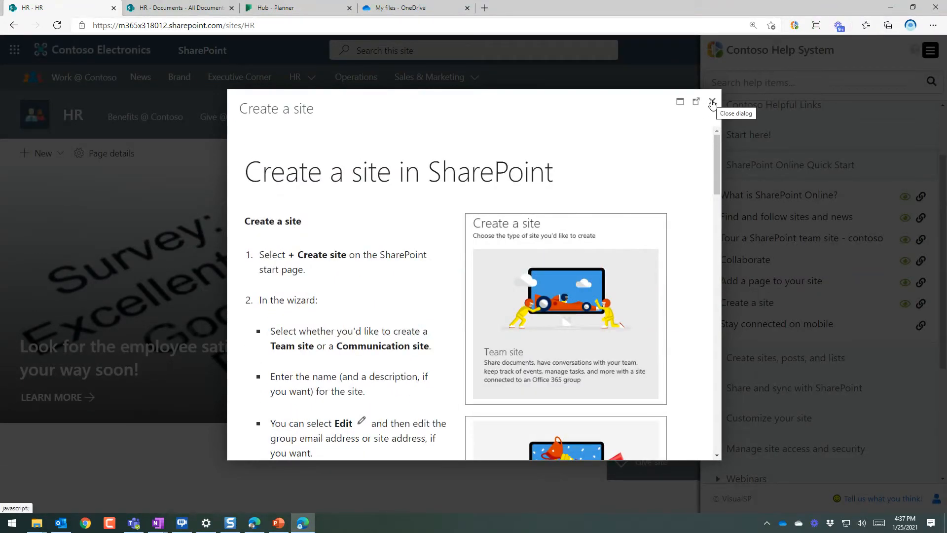
left_click(712, 102)
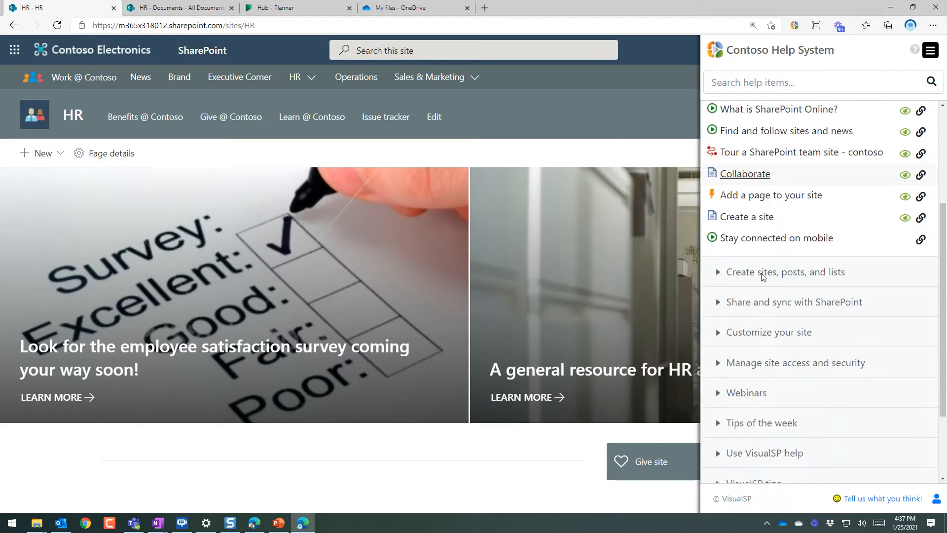
Show the Manage documents help topics beside the HR Documents library and close the download article.
left_click(178, 7)
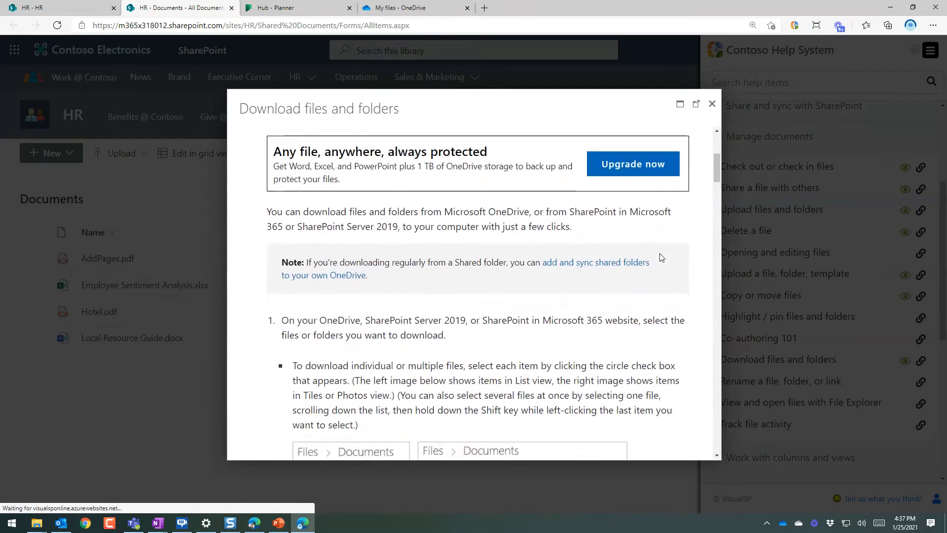
scroll("down", 3)
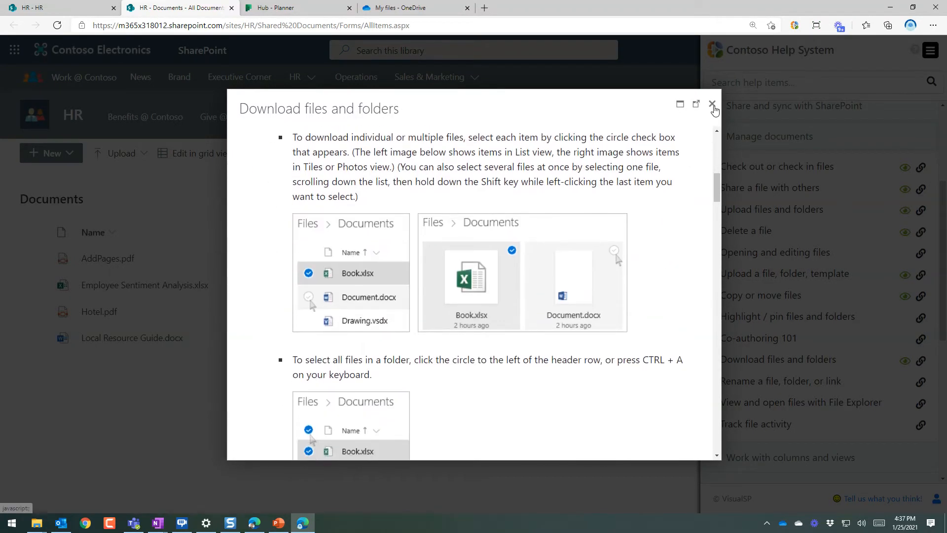
left_click(713, 103)
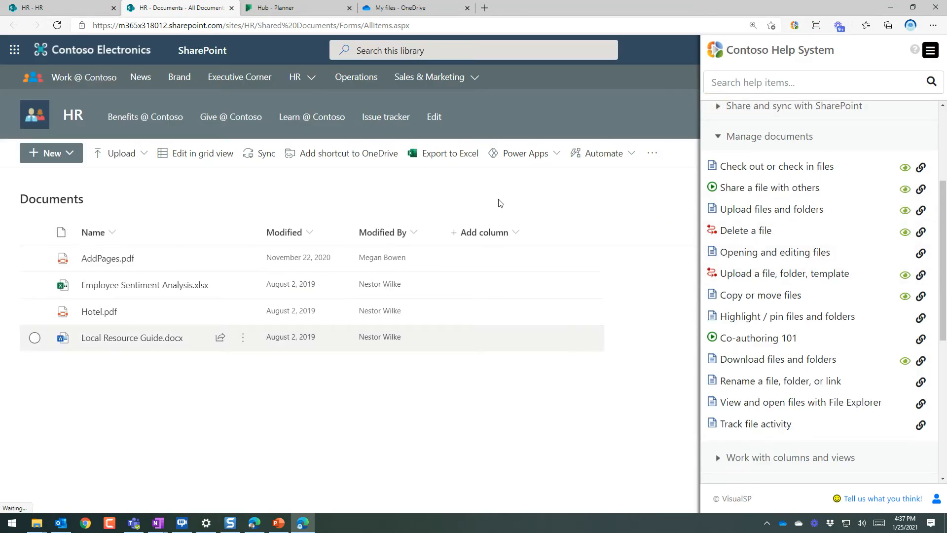
Switch to OneDrive's My files list of Megan Bowen's folders and documents.
left_click(415, 7)
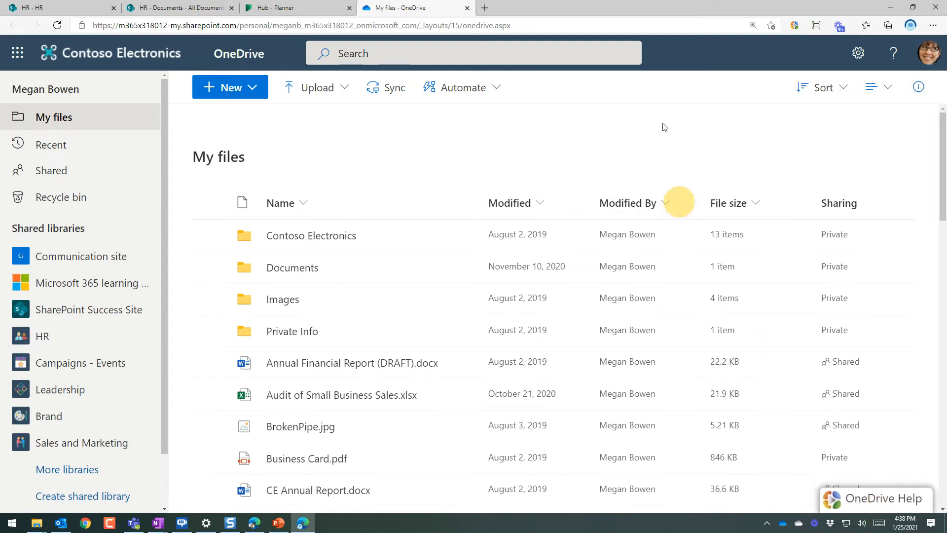
mouse_move(664, 127)
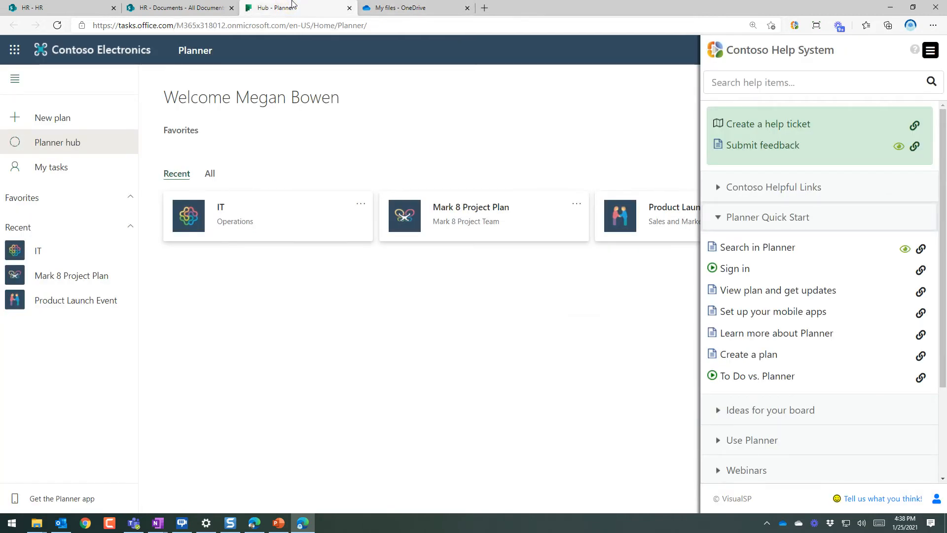
Choose View Analytics from the help panel menu to show 117 views and $760.50 saved.
left_click(929, 50)
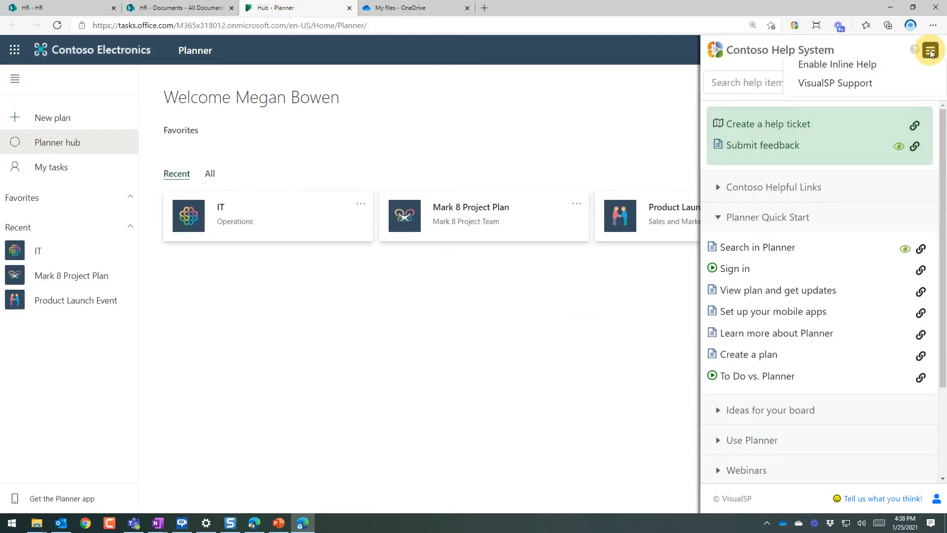
left_click(929, 49)
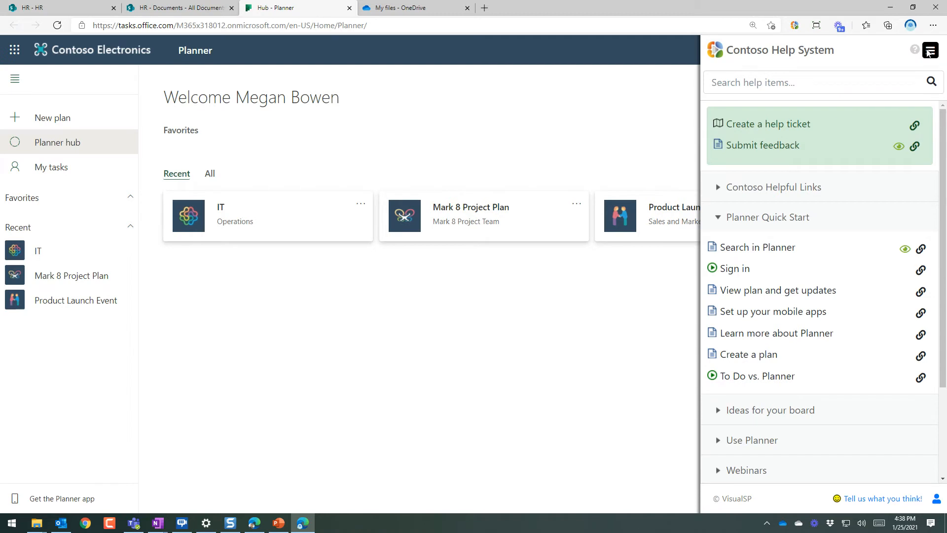
left_click(929, 50)
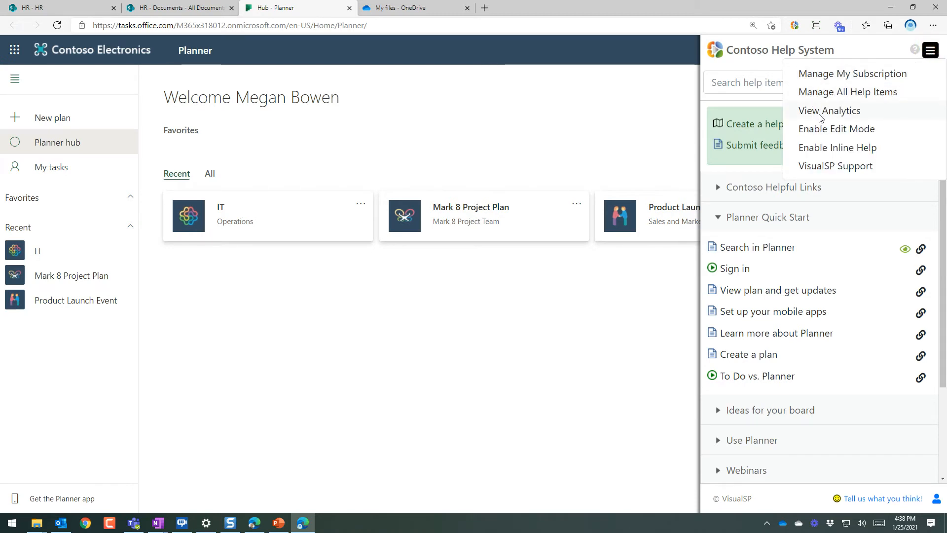
left_click(830, 110)
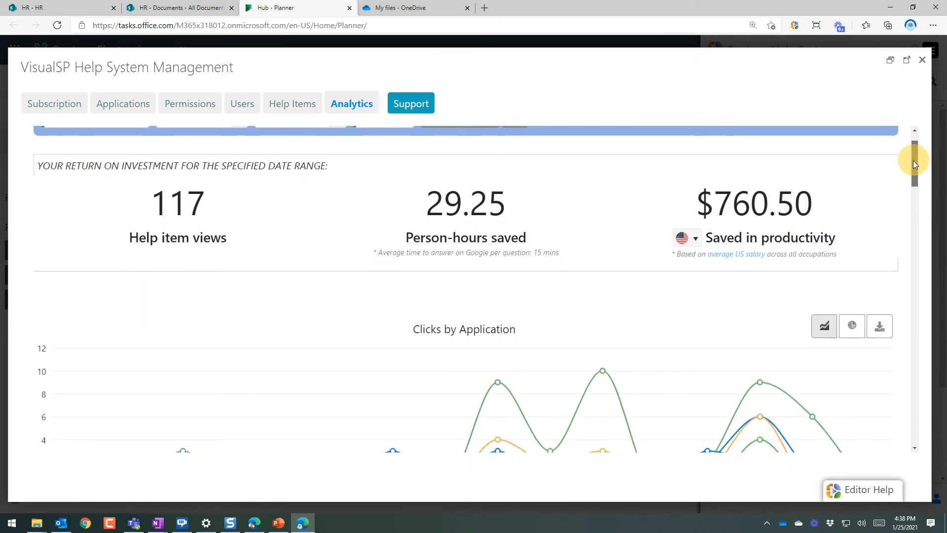
Scroll past the ROI and Clicks by Application chart and expand the channels / Excel Online search users.
scroll("down", 3)
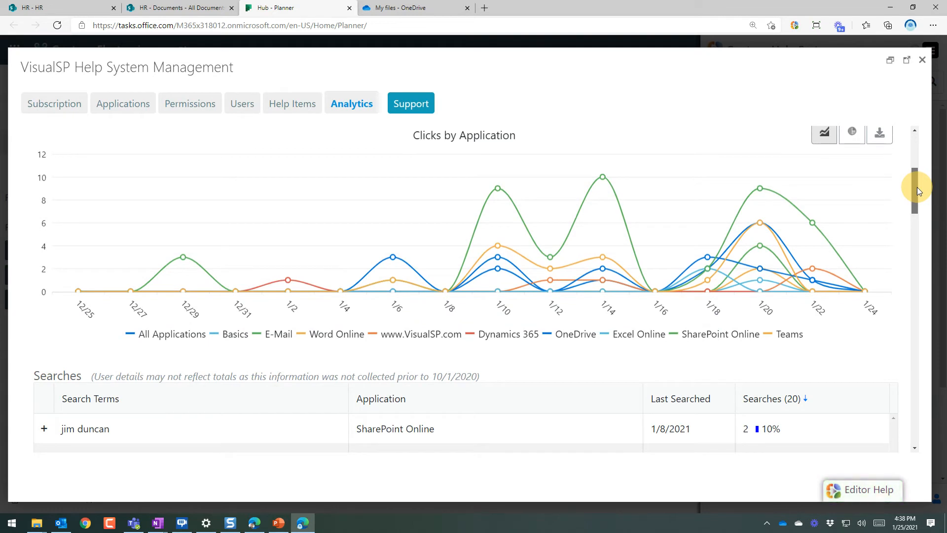
scroll("down", 3)
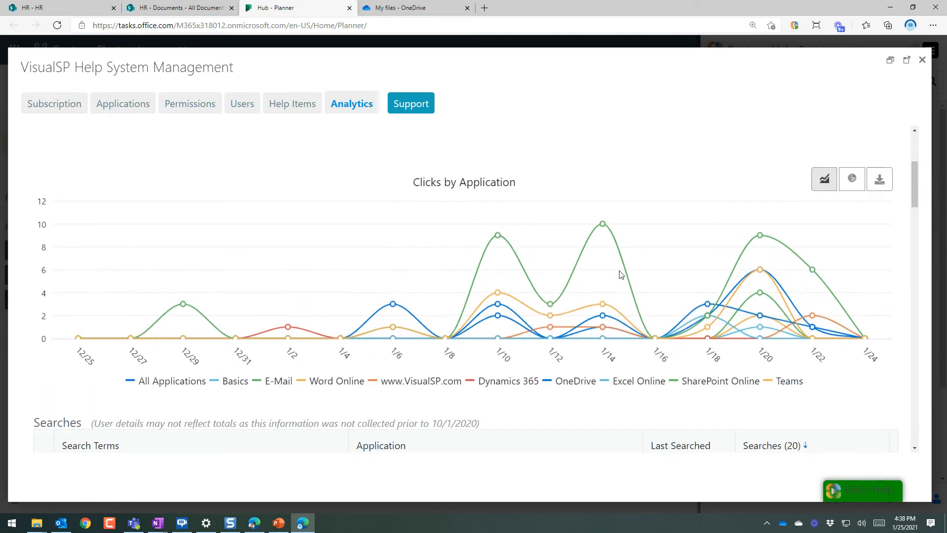
scroll("down", 3)
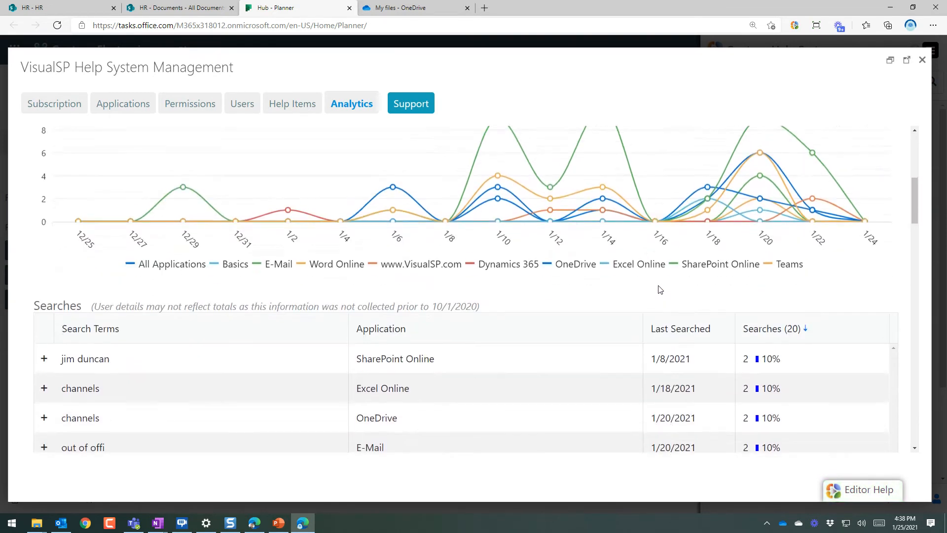
scroll("down", 3)
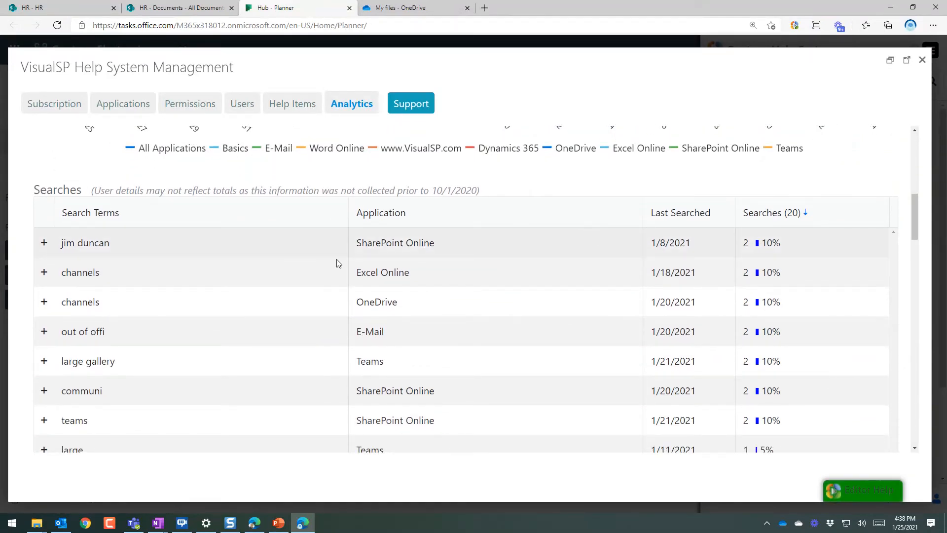
scroll("down", 3)
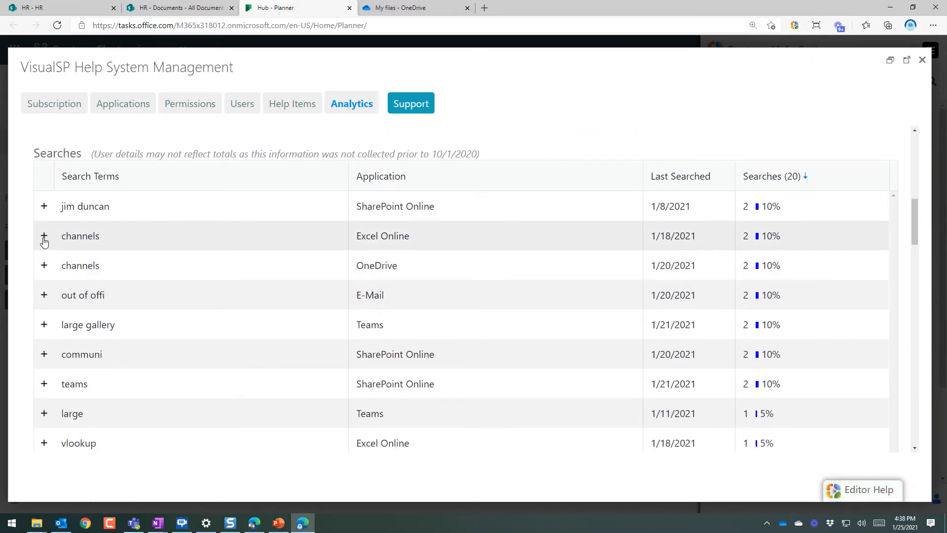
left_click(44, 235)
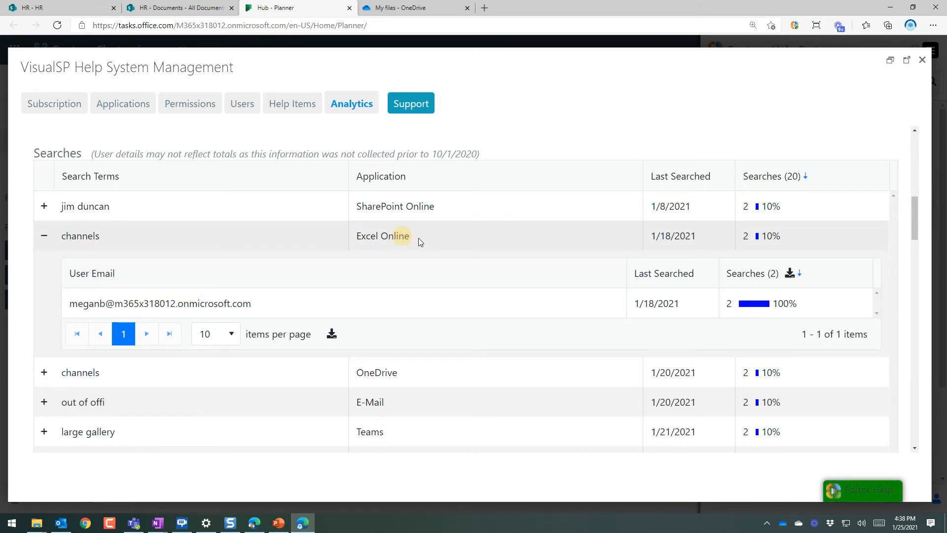
double_click(660, 236)
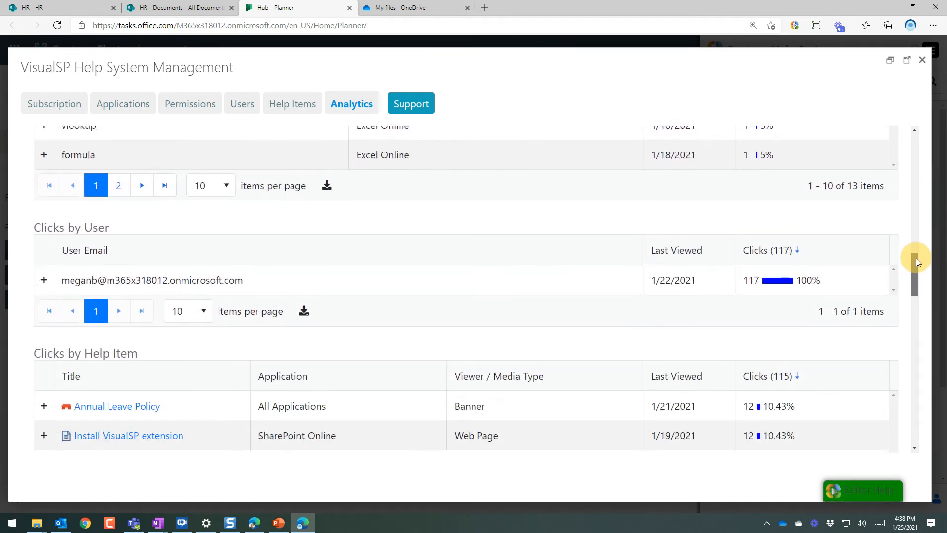
scroll("down", 3)
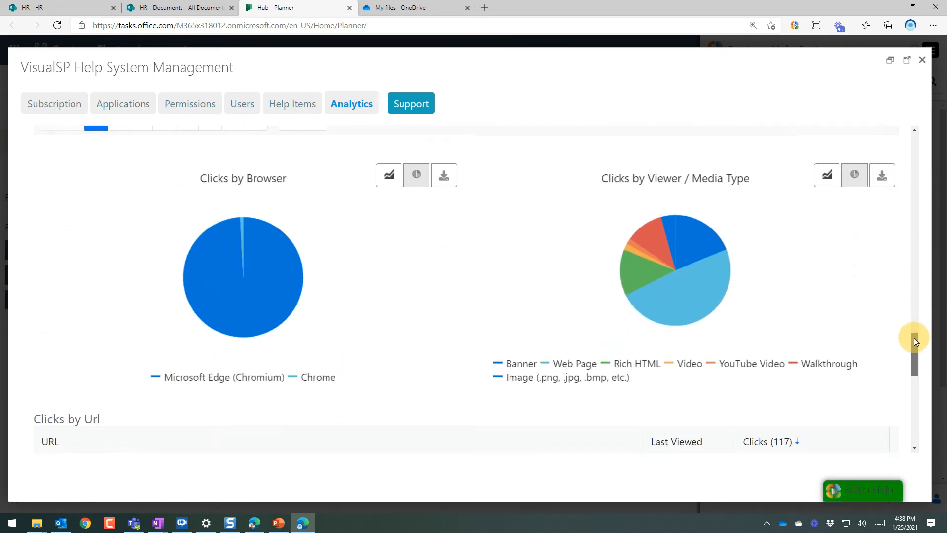
scroll("up", 3)
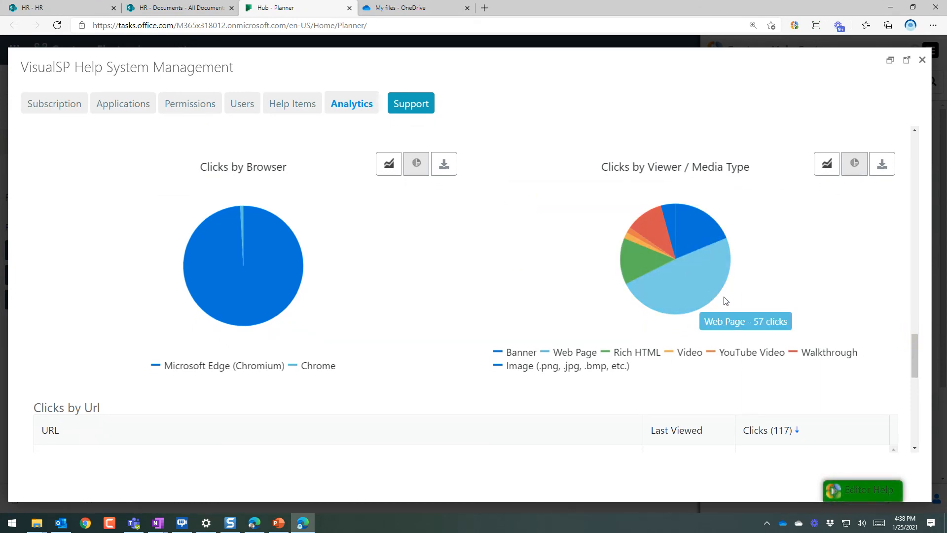
mouse_move(703, 250)
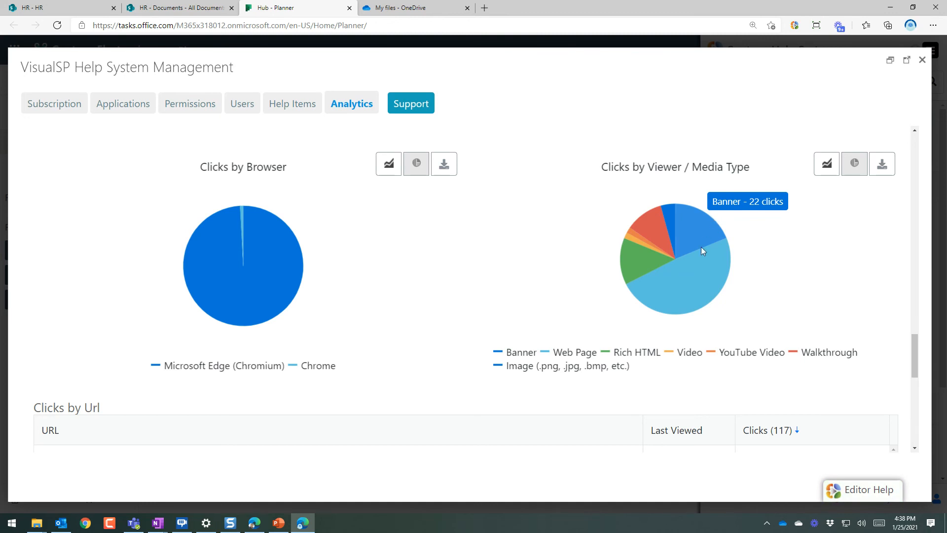